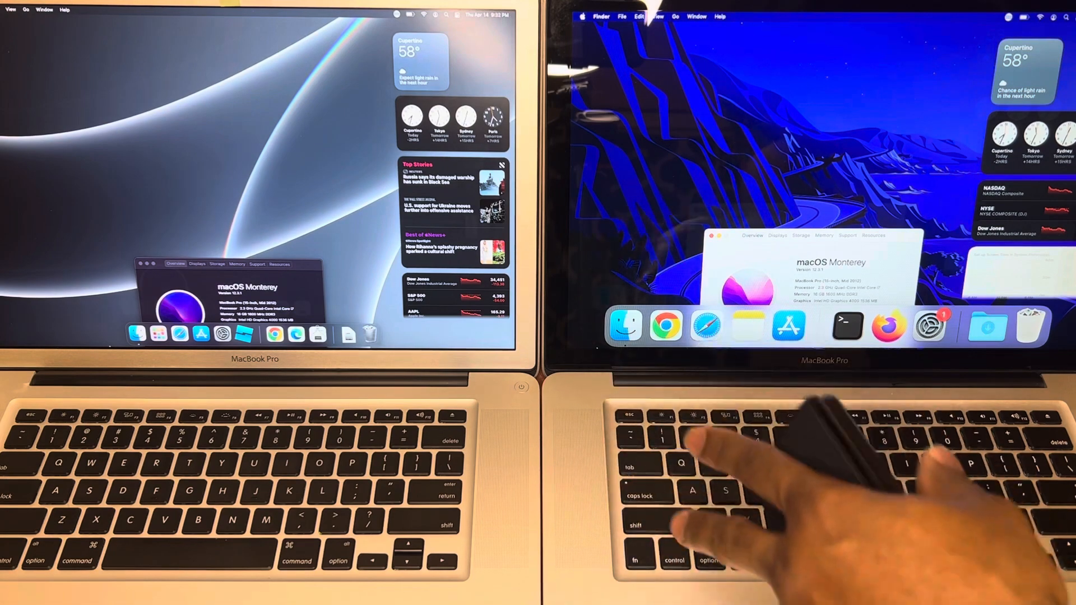
mouse_move(755, 480)
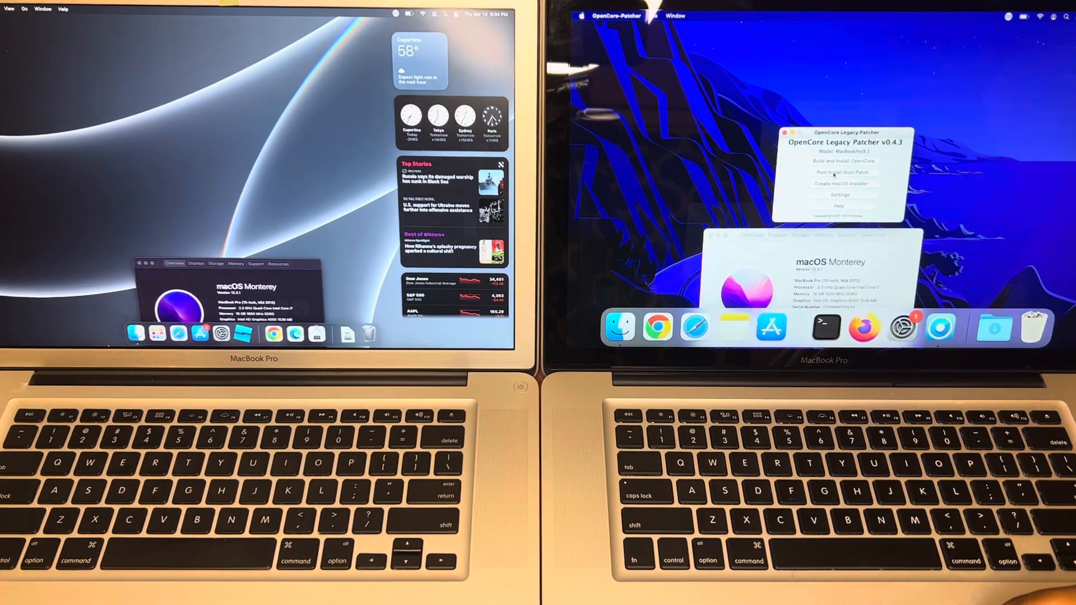
Open Post Install Root Patch to list the Nvidia Kepler and Intel Ivy Bridge root patches
left_click(841, 172)
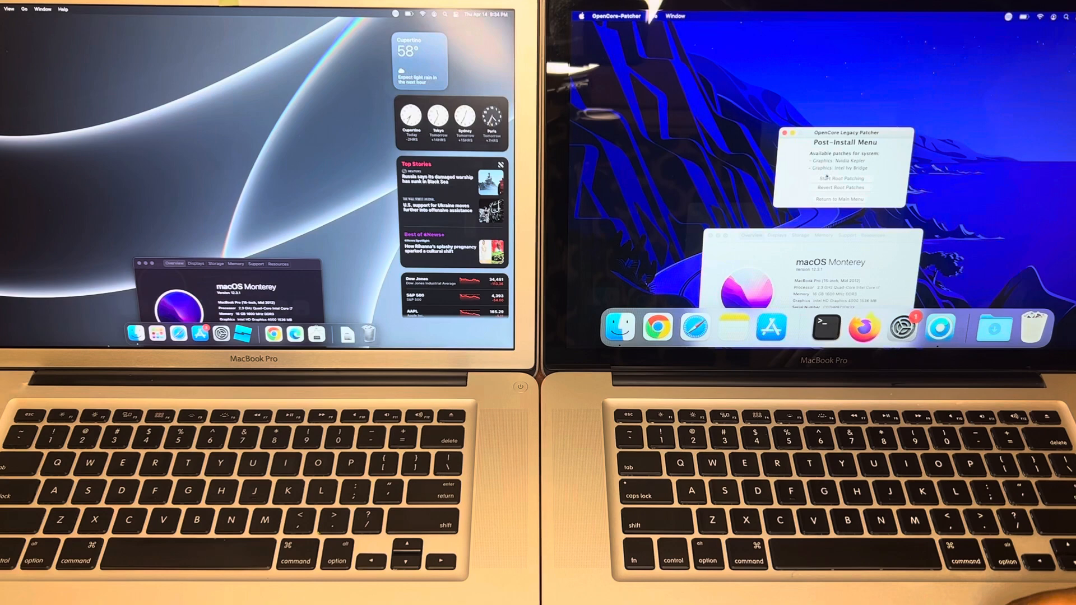